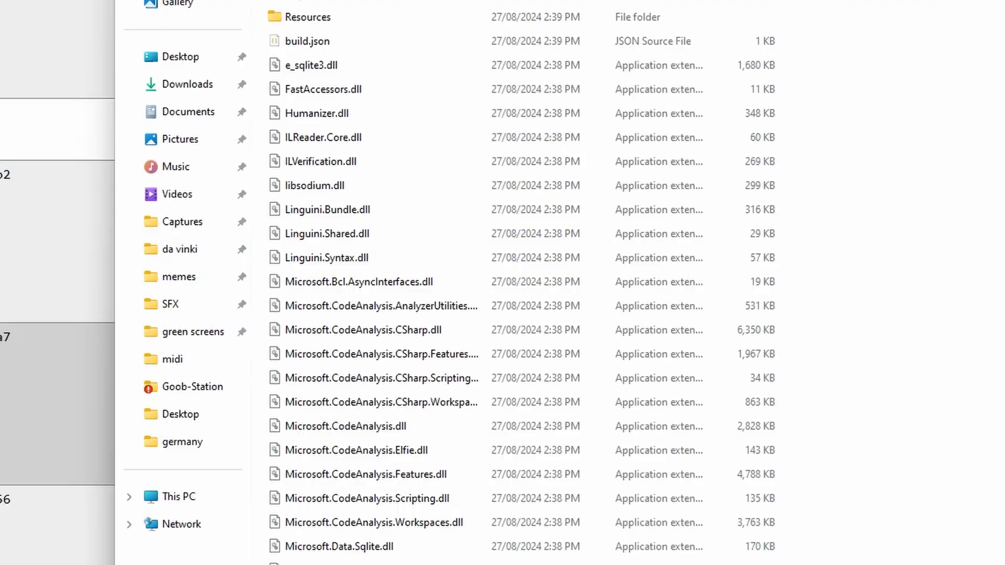
- Start the local SS14 server by running run_server.bat from the SS14.Server_win-x64 folder
scroll(down, 3)
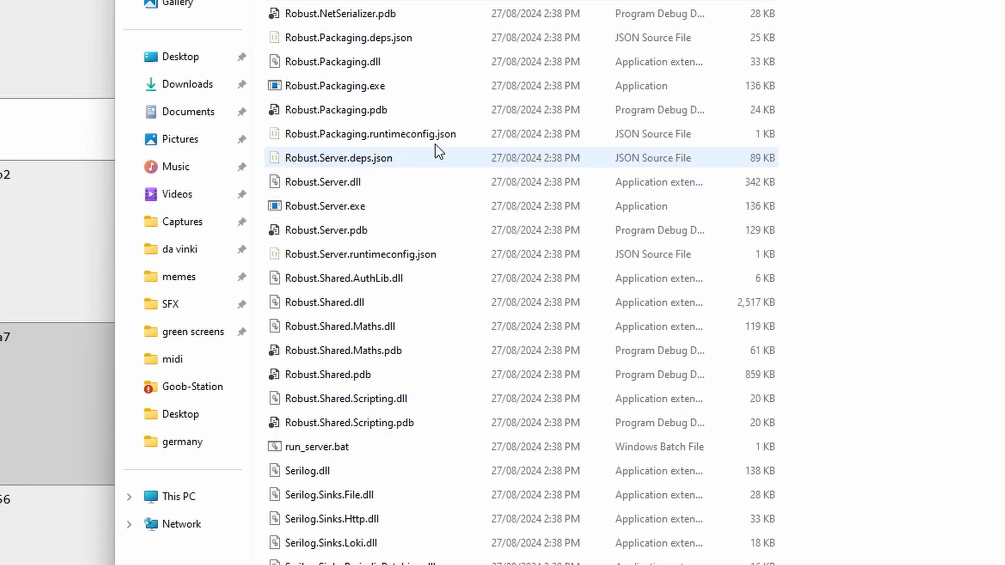
double_click(325, 206)
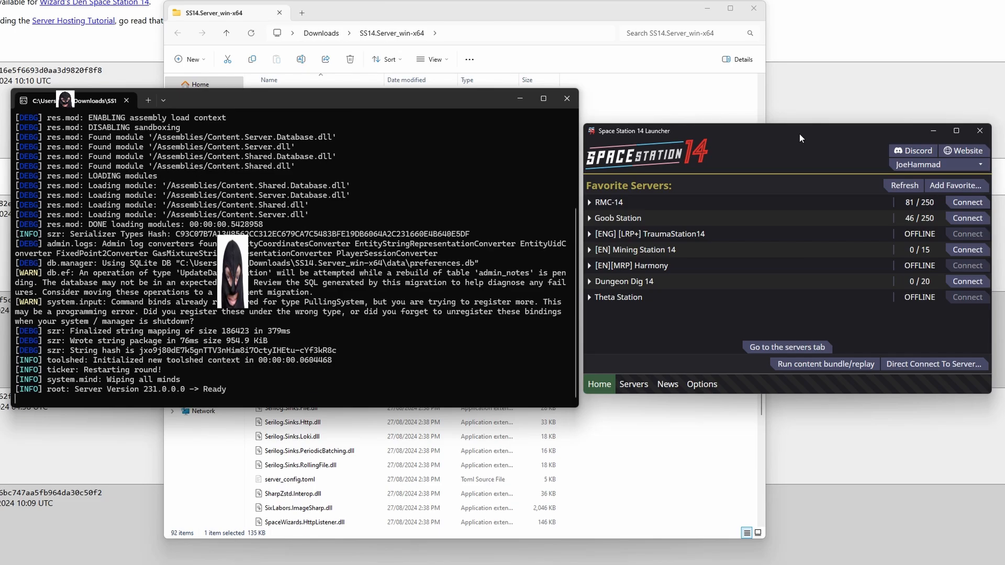
- Begin entering 'localhost' as the server address in the Direct Connect dialog
click(933, 365)
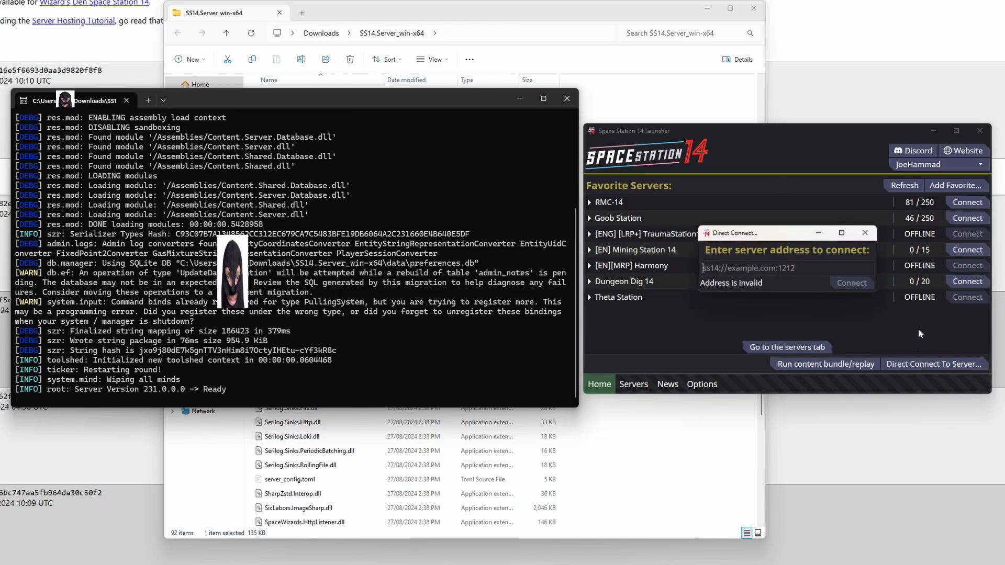
text(loc)
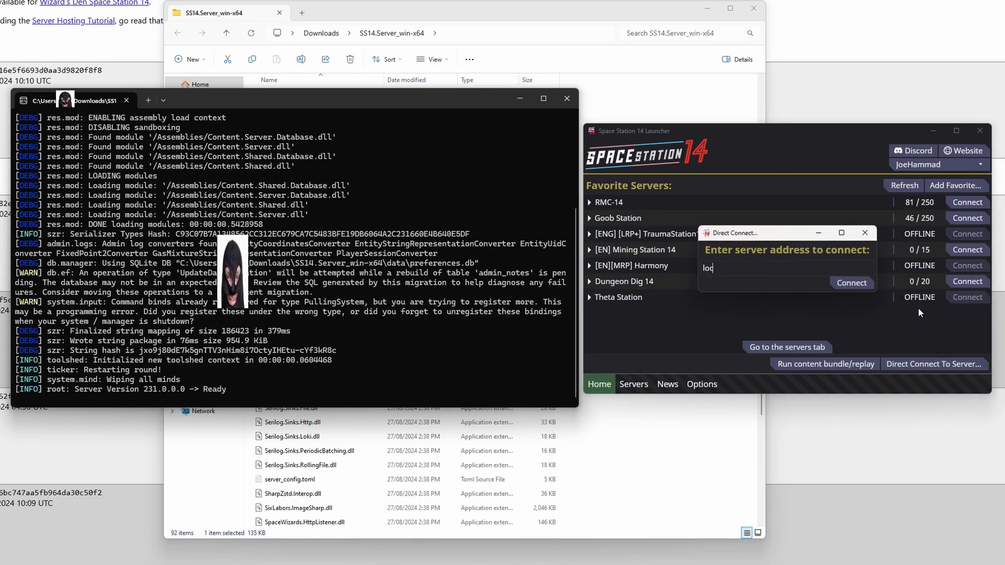